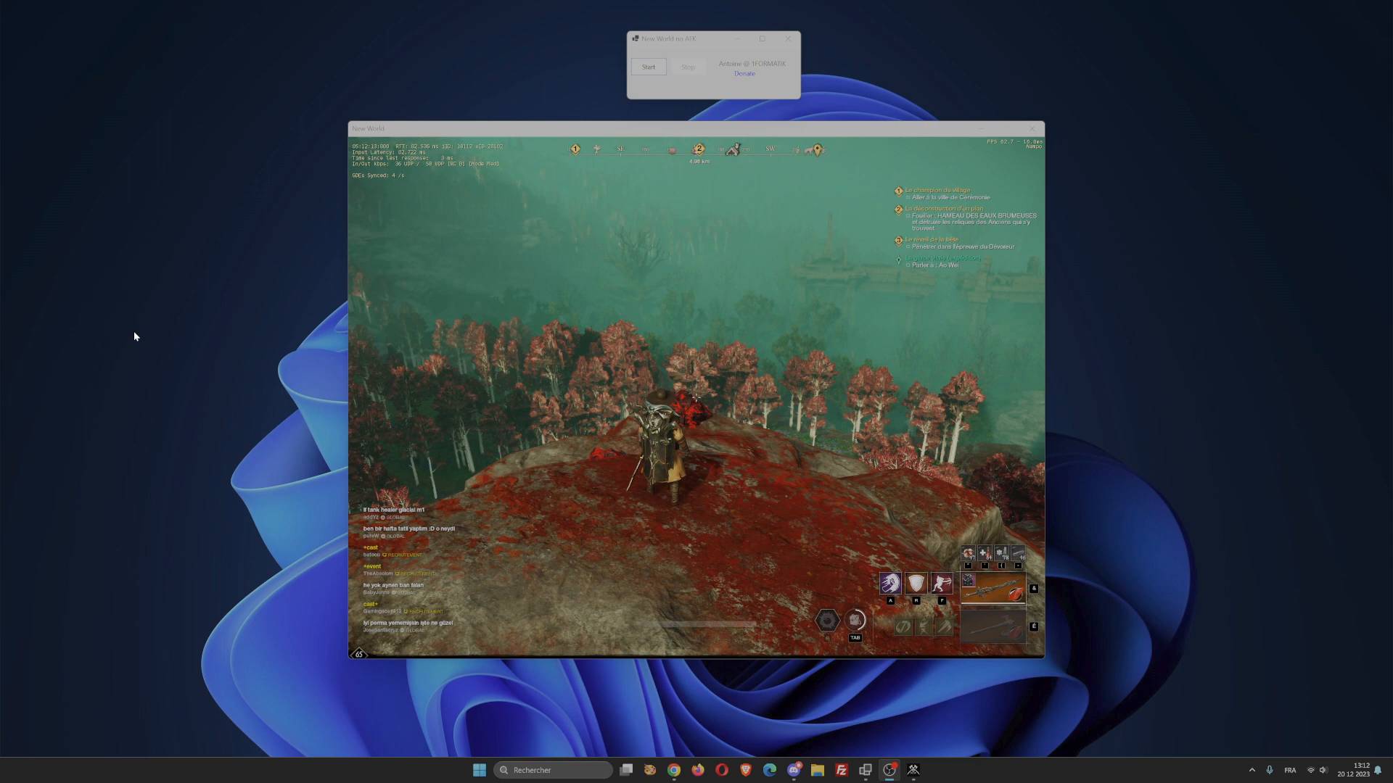
- Start the anti-AFK routine so the Stop button becomes enabled over the game window
{"action": "left_click", "coordinate": [648, 67]}
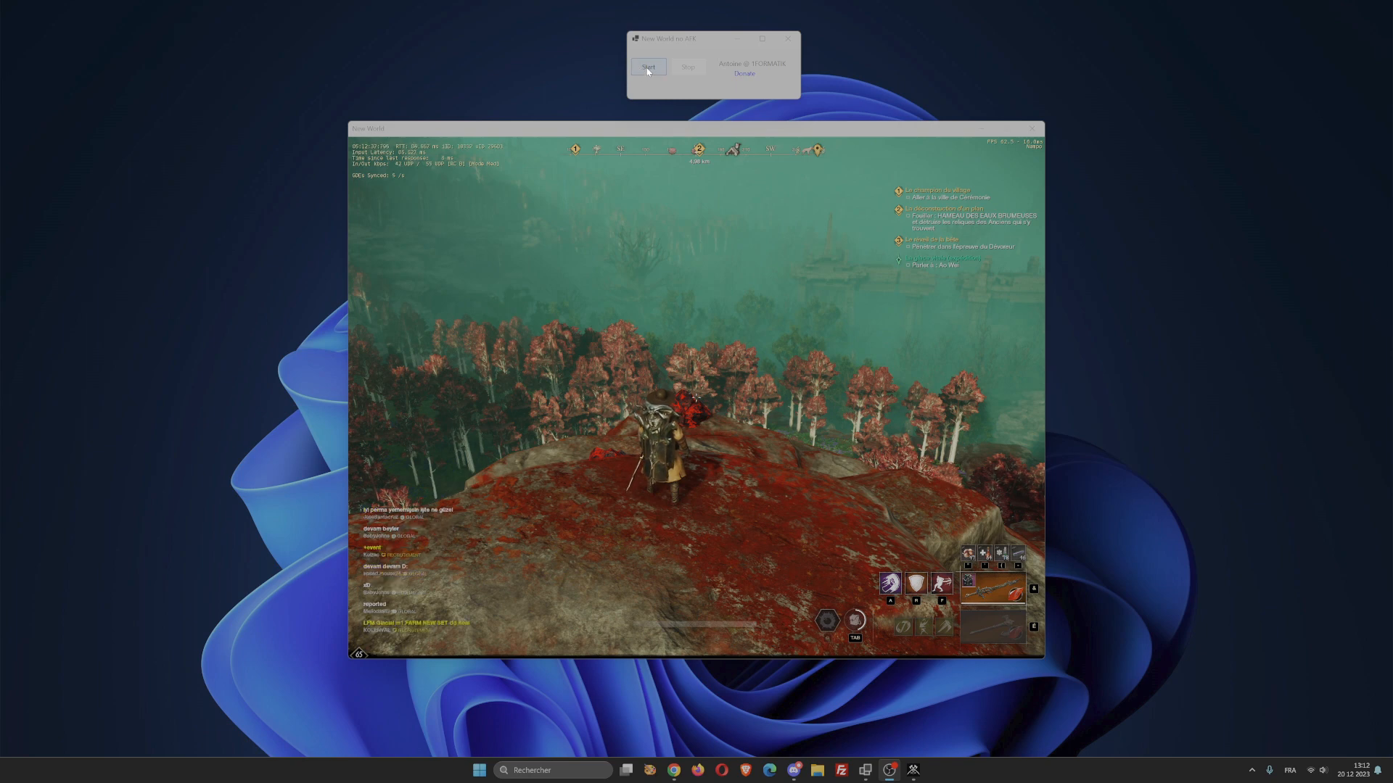
{"action": "left_click", "coordinate": [647, 67]}
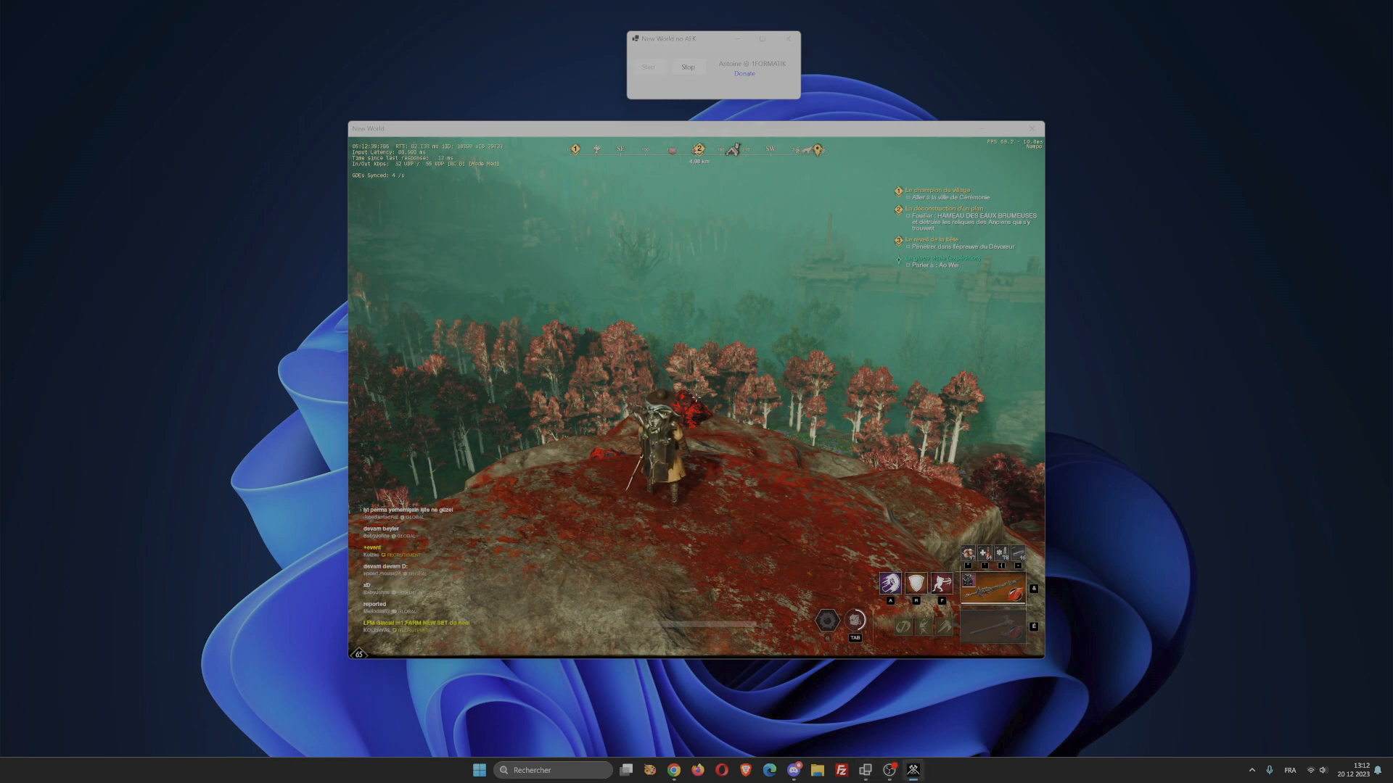